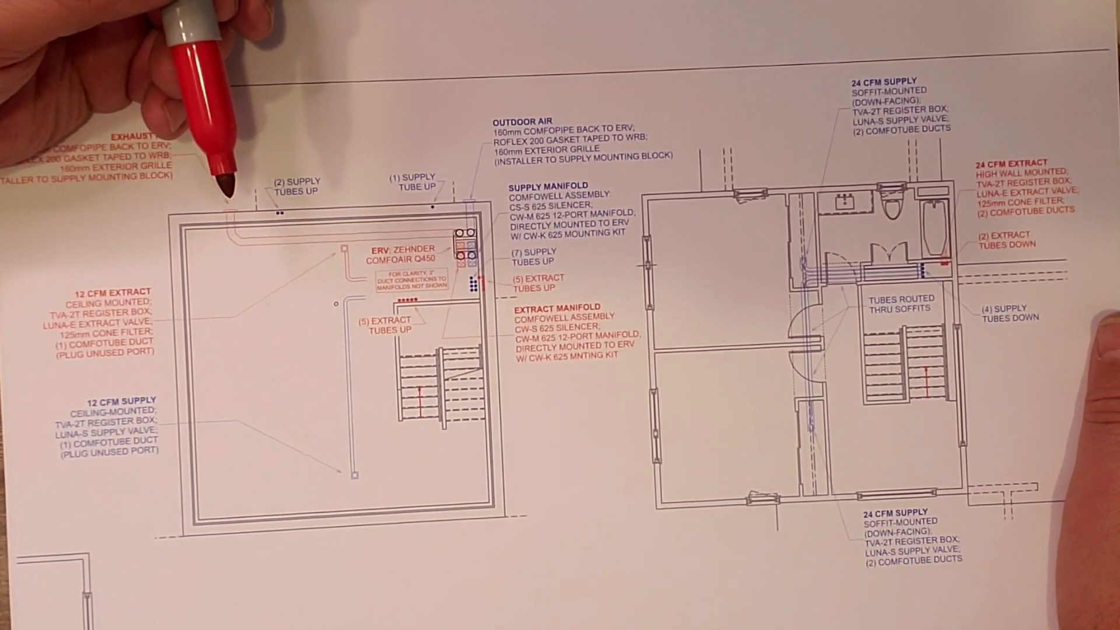
{"action": "mouse_move", "coordinate": [235, 207]}
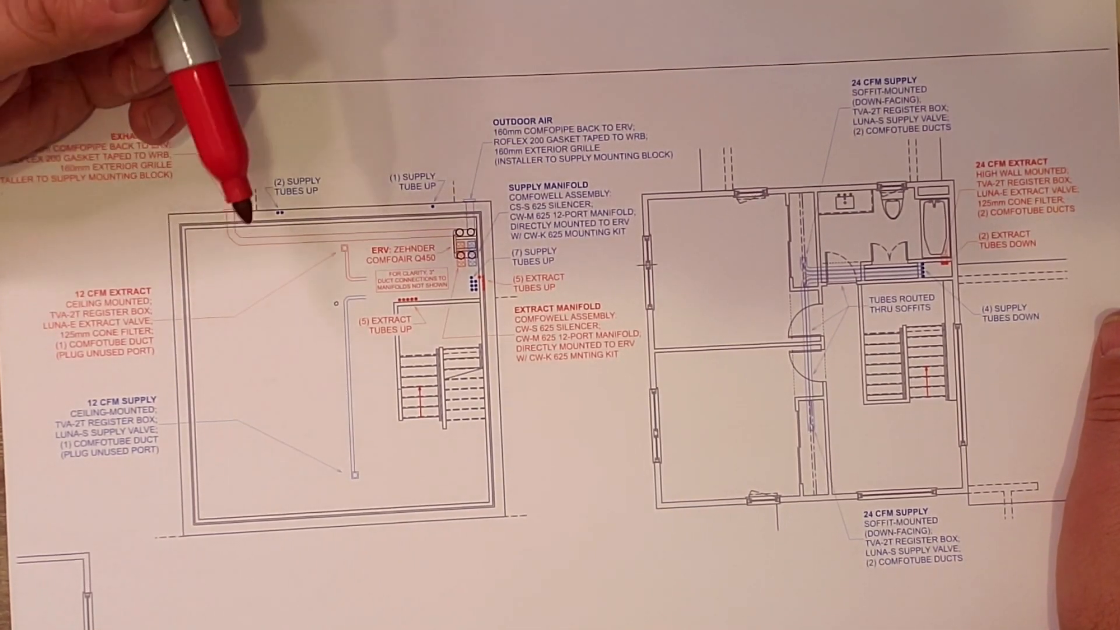